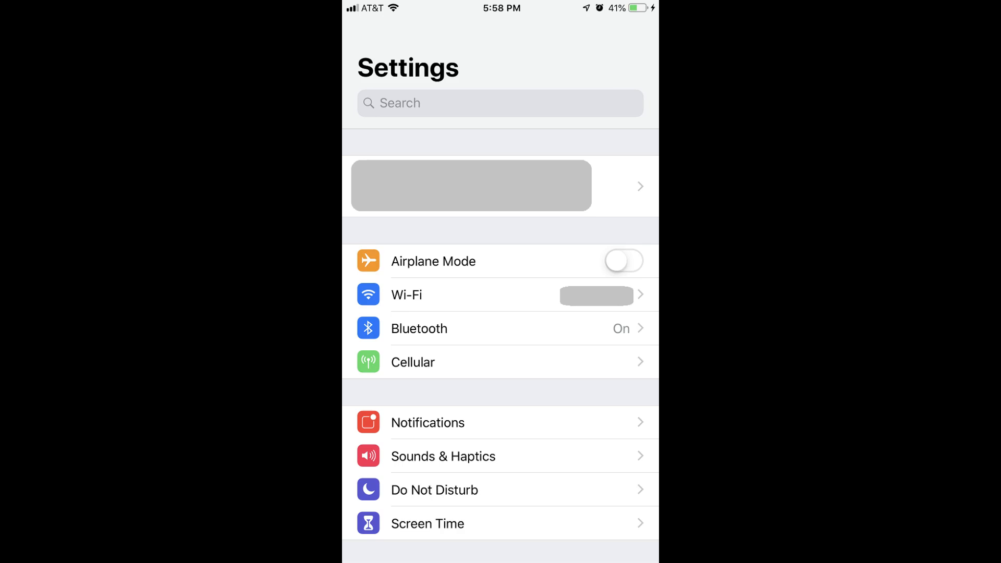
Step: Scroll the Settings list and go into Safari's settings page
scroll(down, 3)
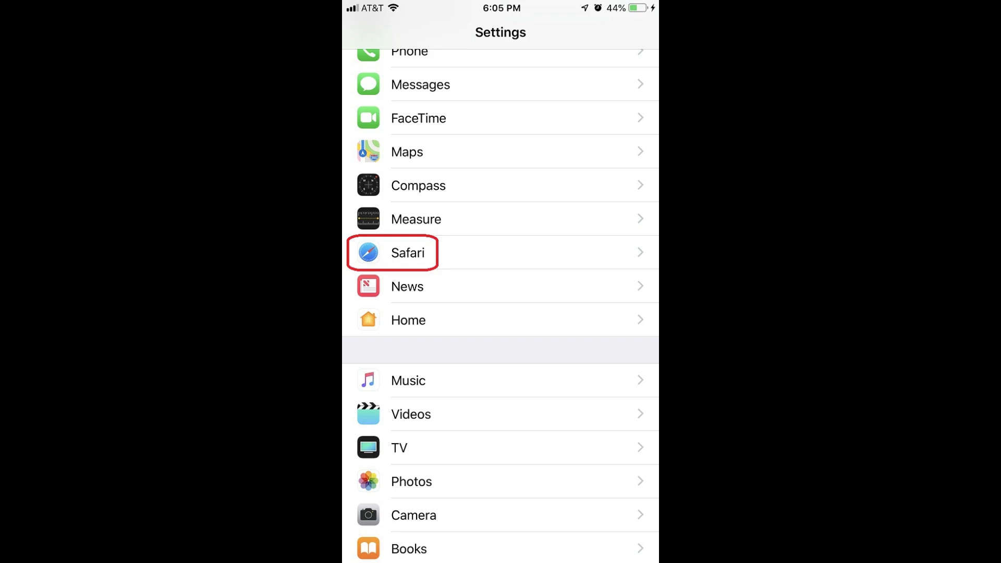
click(408, 252)
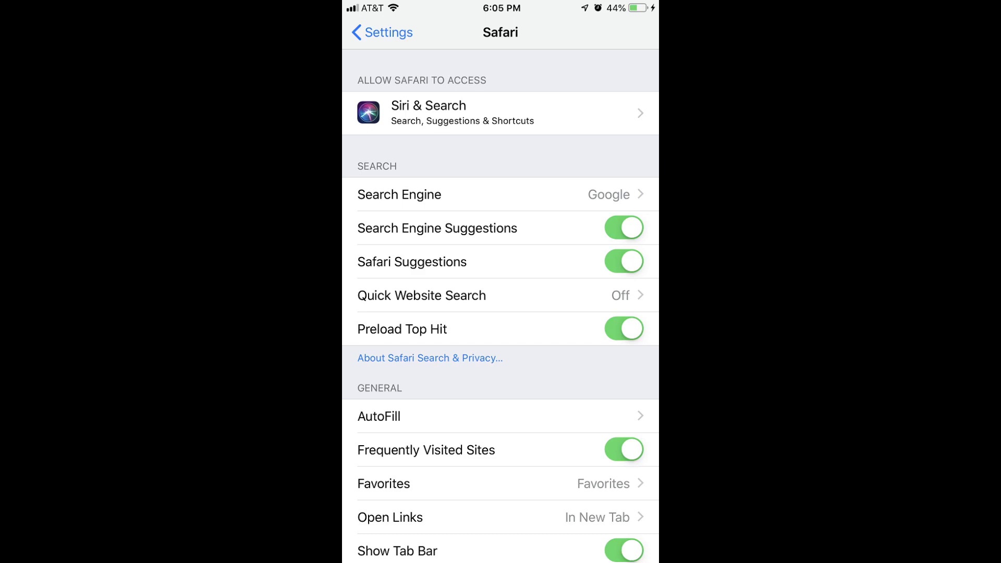
Step: Enter Safari's AutoFill page from the General section
click(378, 415)
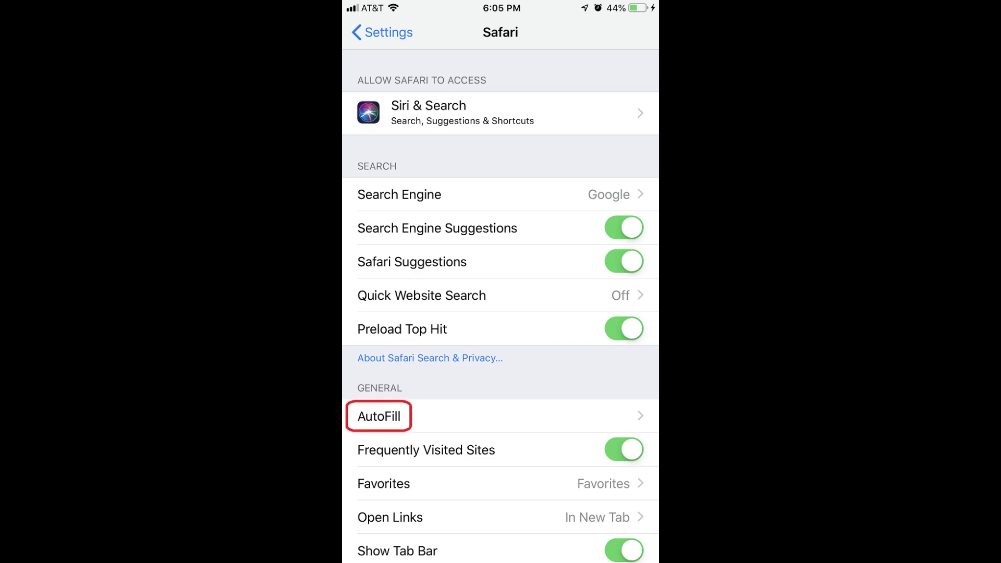
click(378, 416)
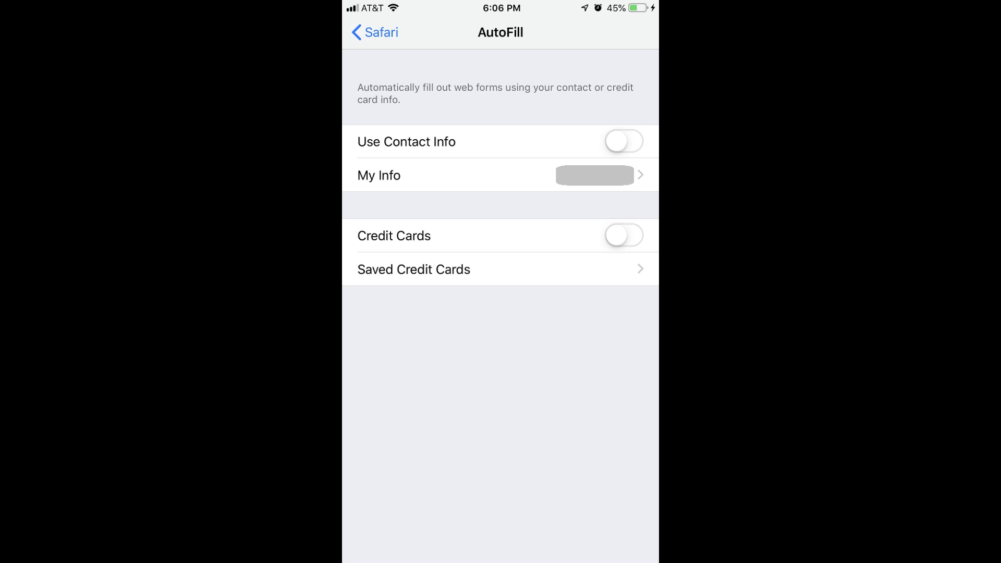
Step: Switch the Credit Cards AutoFill toggle on, leaving contact info off
click(623, 235)
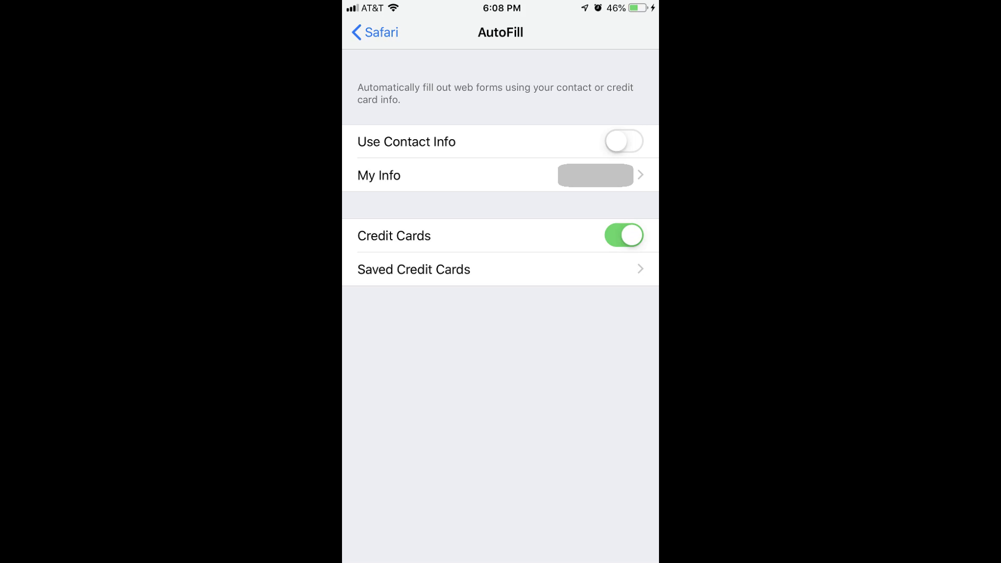
click(414, 269)
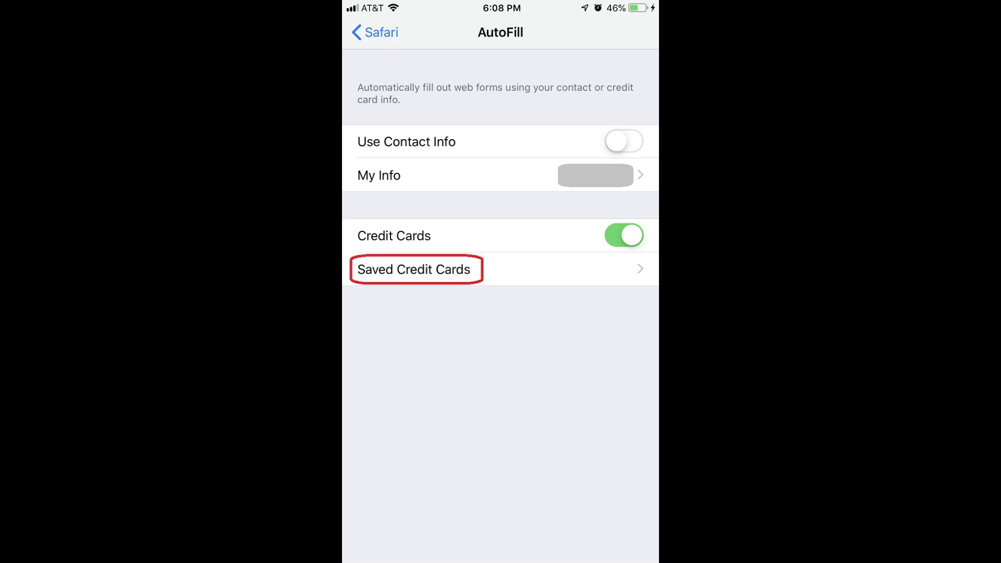
Step: From Saved Credit Cards, start a new card and fill in cardholder, number, expiry and description
click(414, 269)
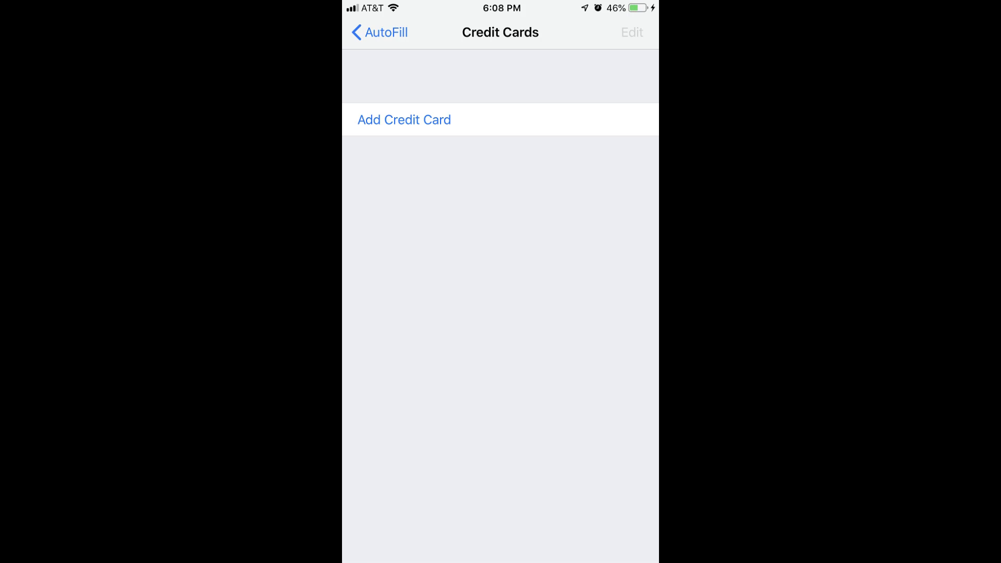
click(405, 119)
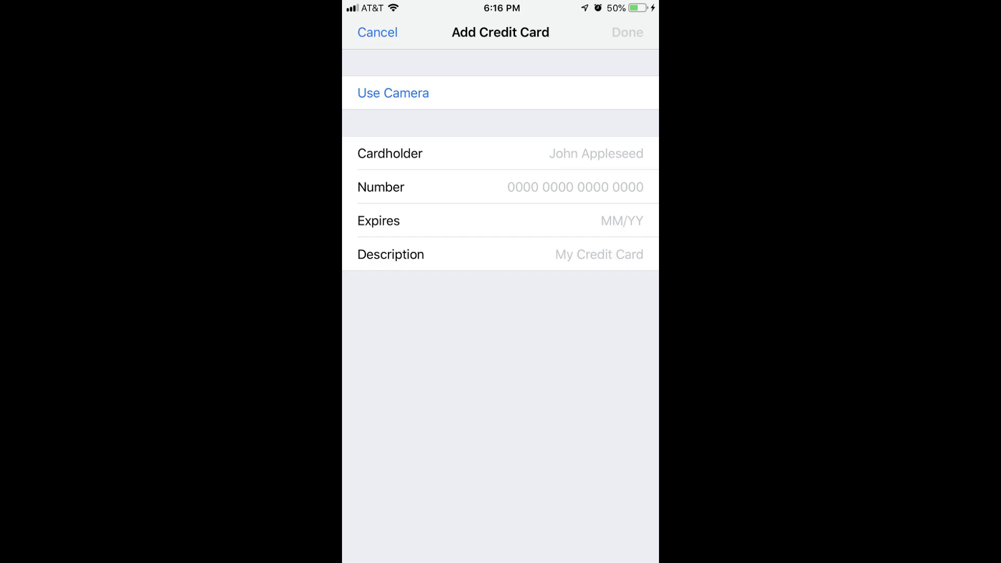
click(574, 187)
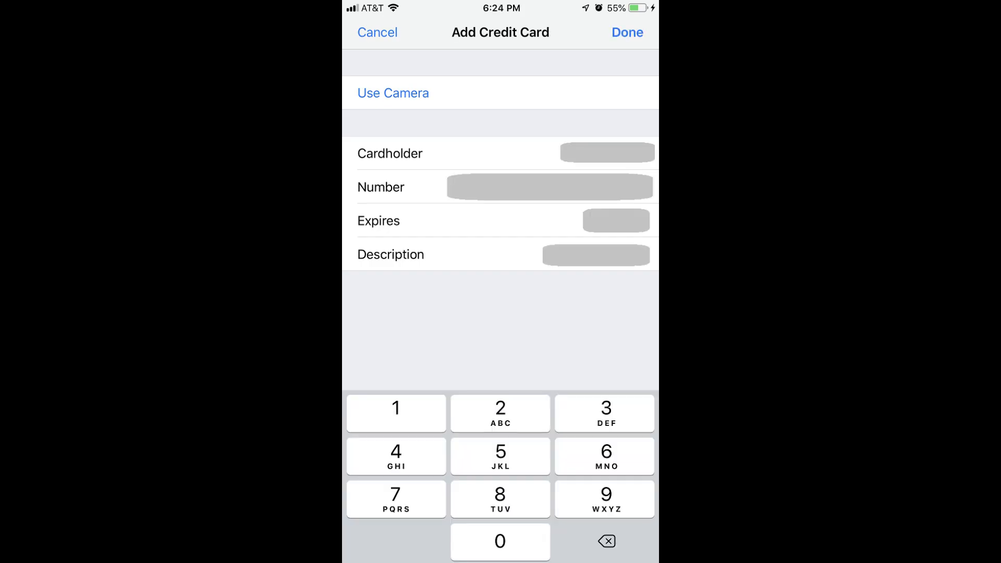